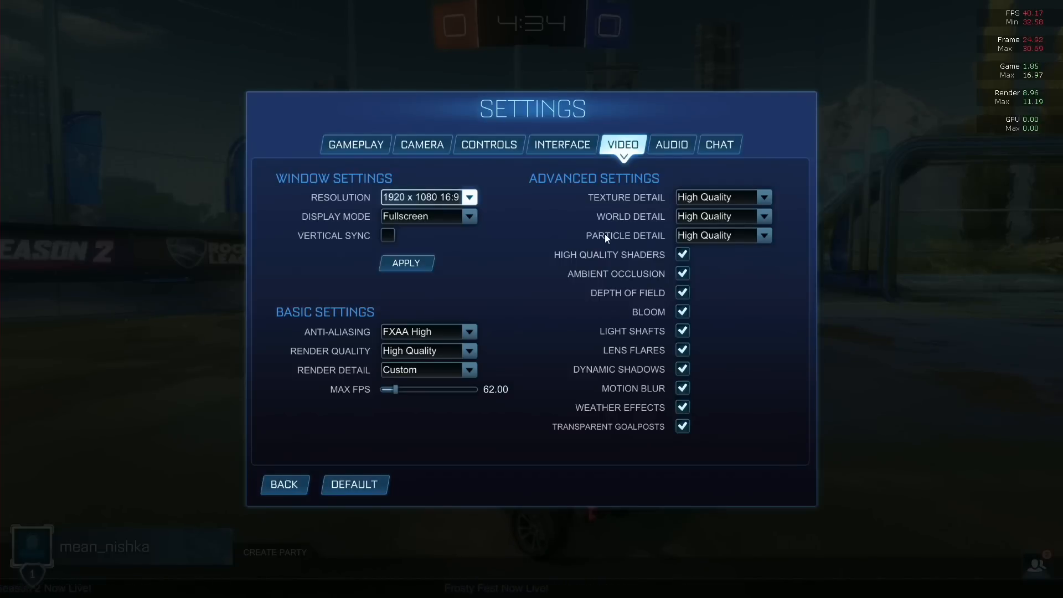
Back out of Video settings and resume the exhibition match.
click(284, 484)
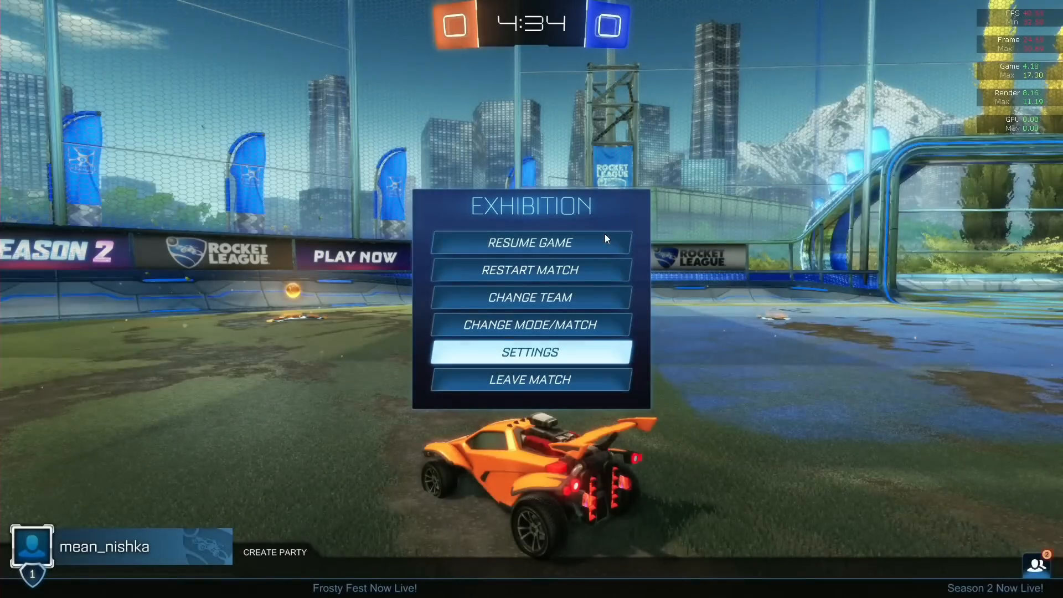
click(529, 242)
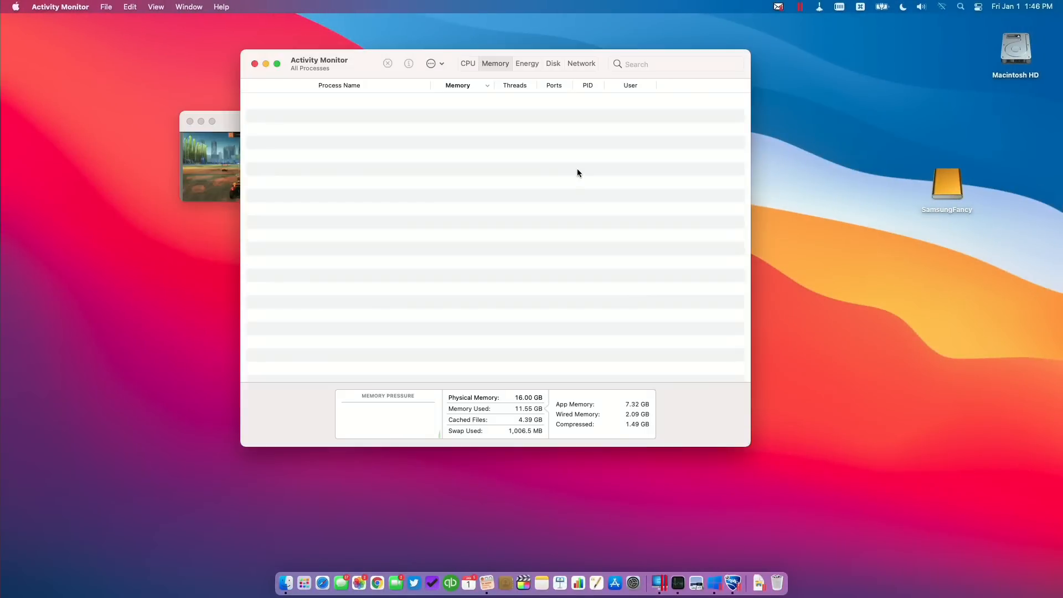
Sort Activity Monitor by CPU to show Windows 10 near 190%.
click(467, 63)
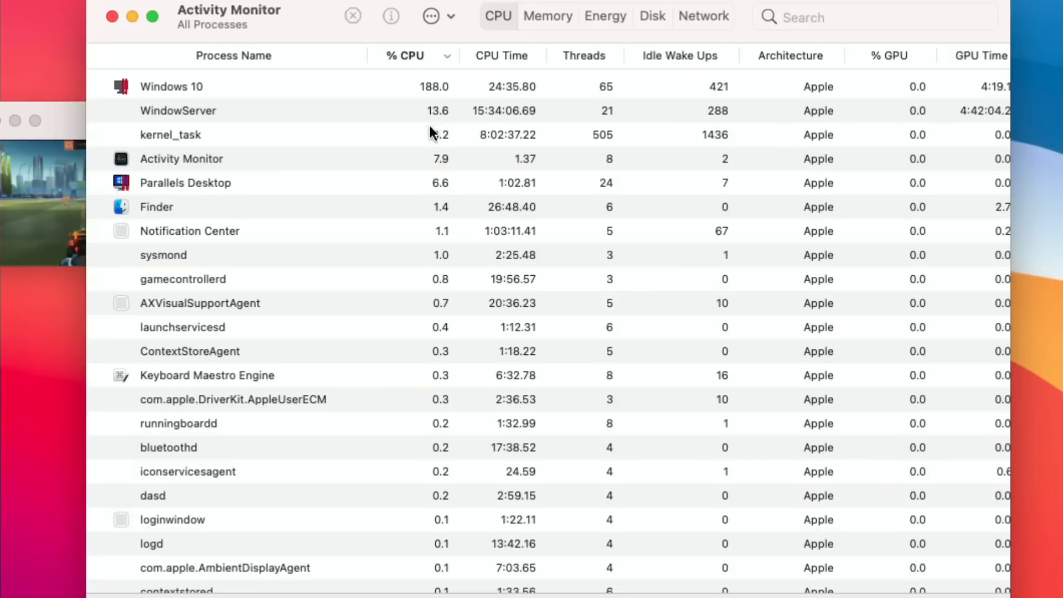
mouse_move(414, 148)
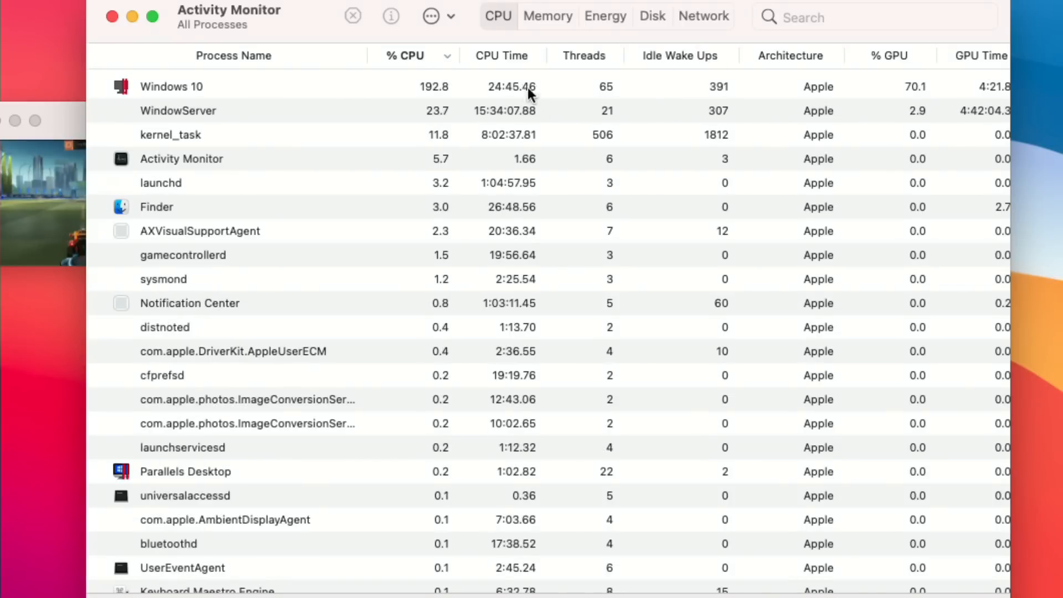
click(547, 15)
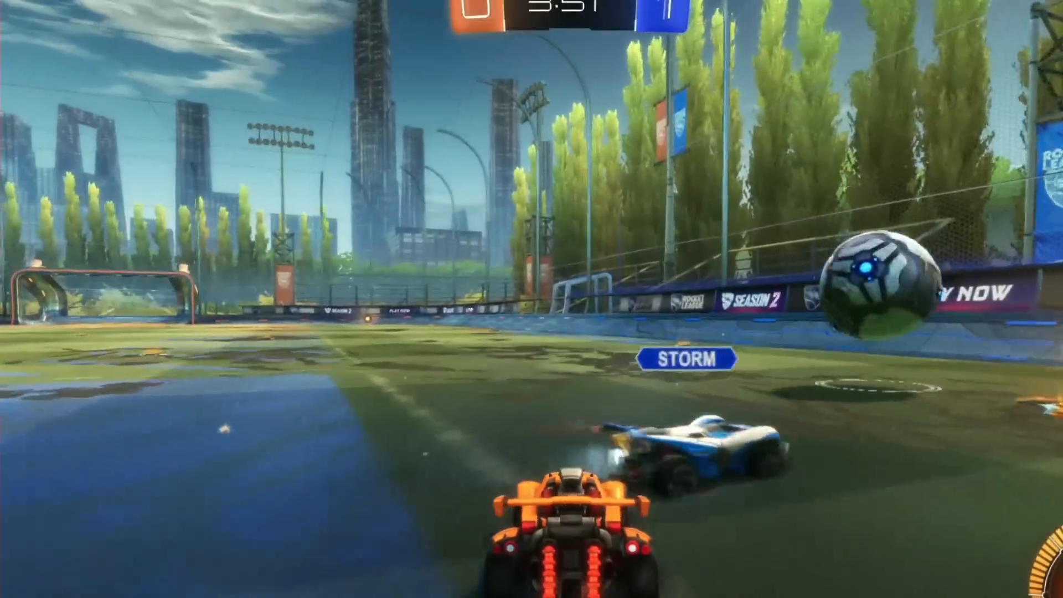
Jump the orange car into the air during the exhibition match.
key(space)
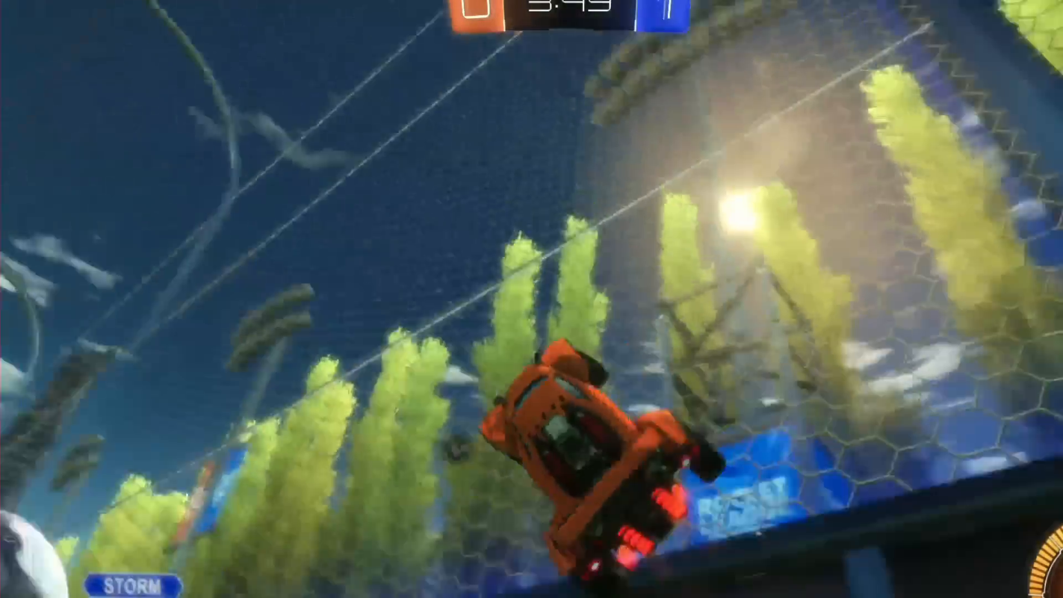